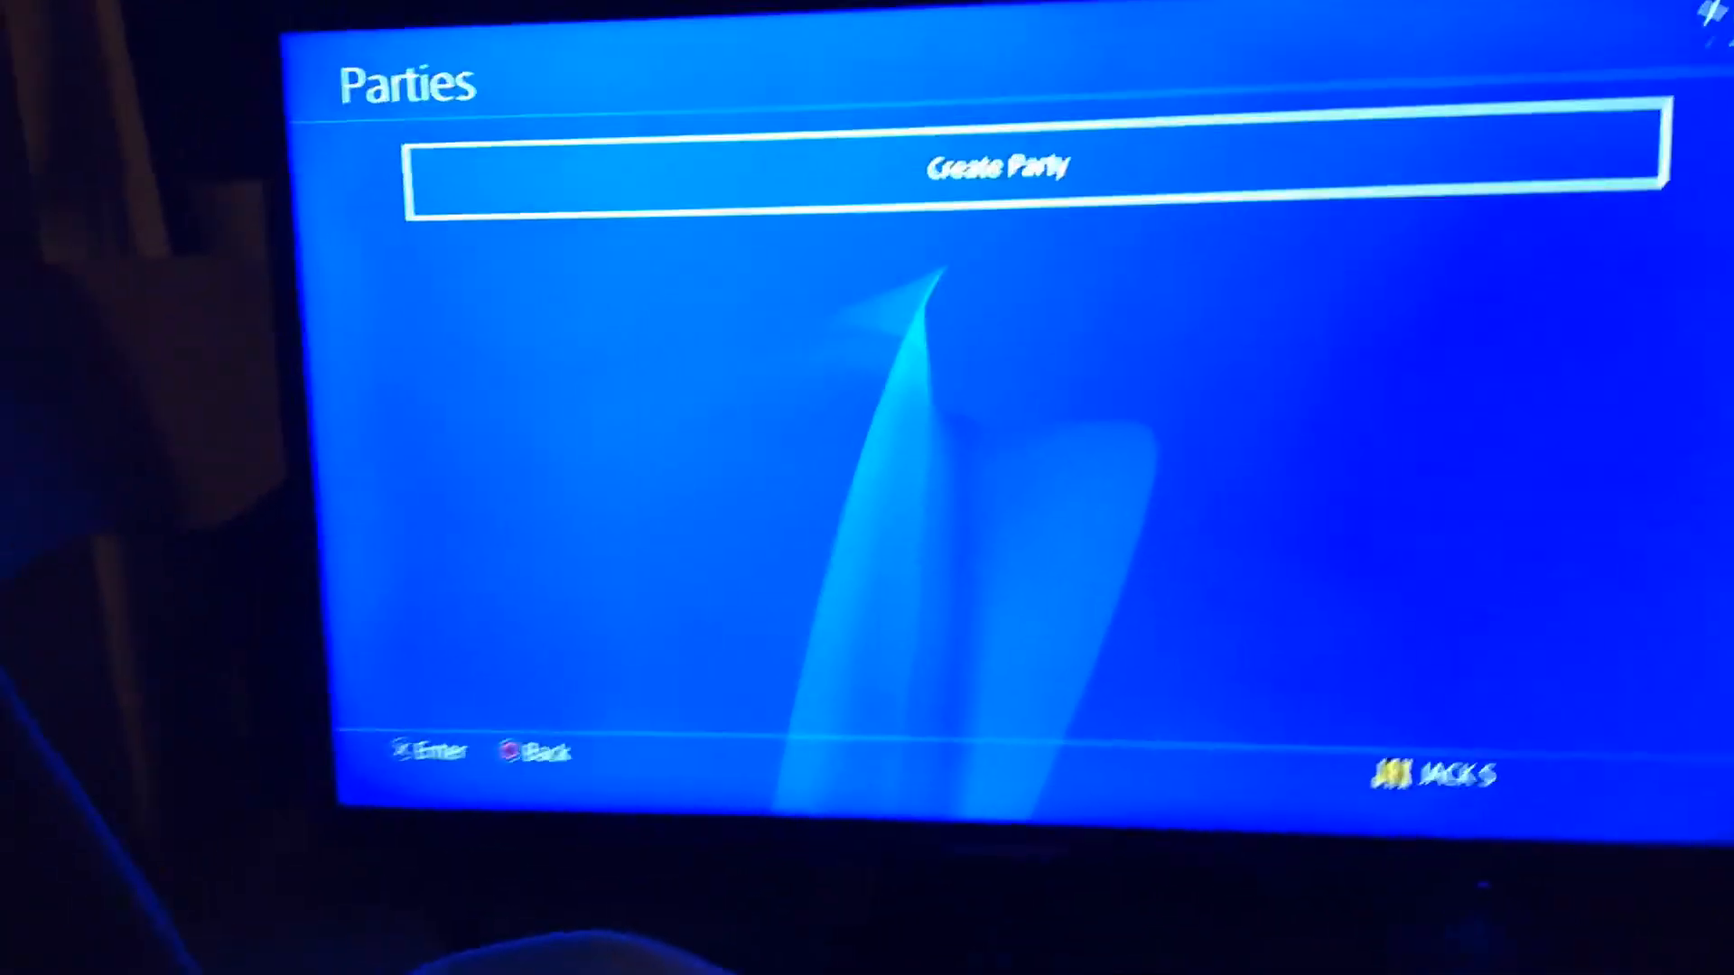
# Step: Attempt Create Party and acknowledge the NP-39225-1 error with OK
pyautogui.click(997, 167)
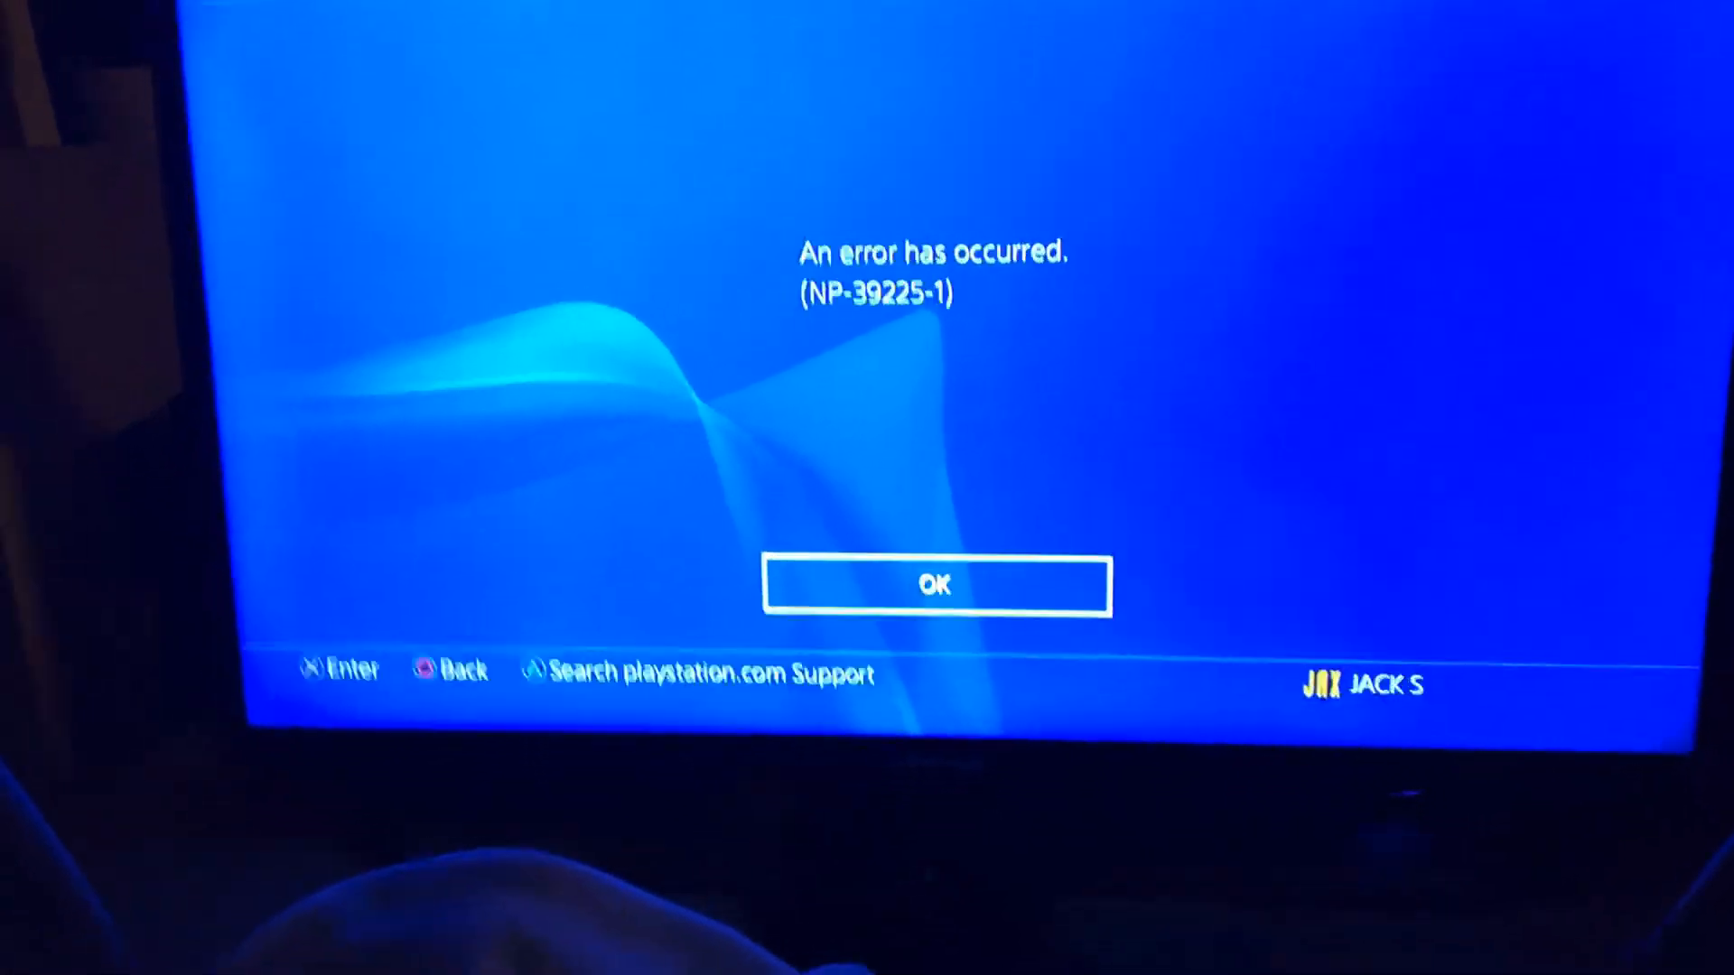
pyautogui.click(934, 585)
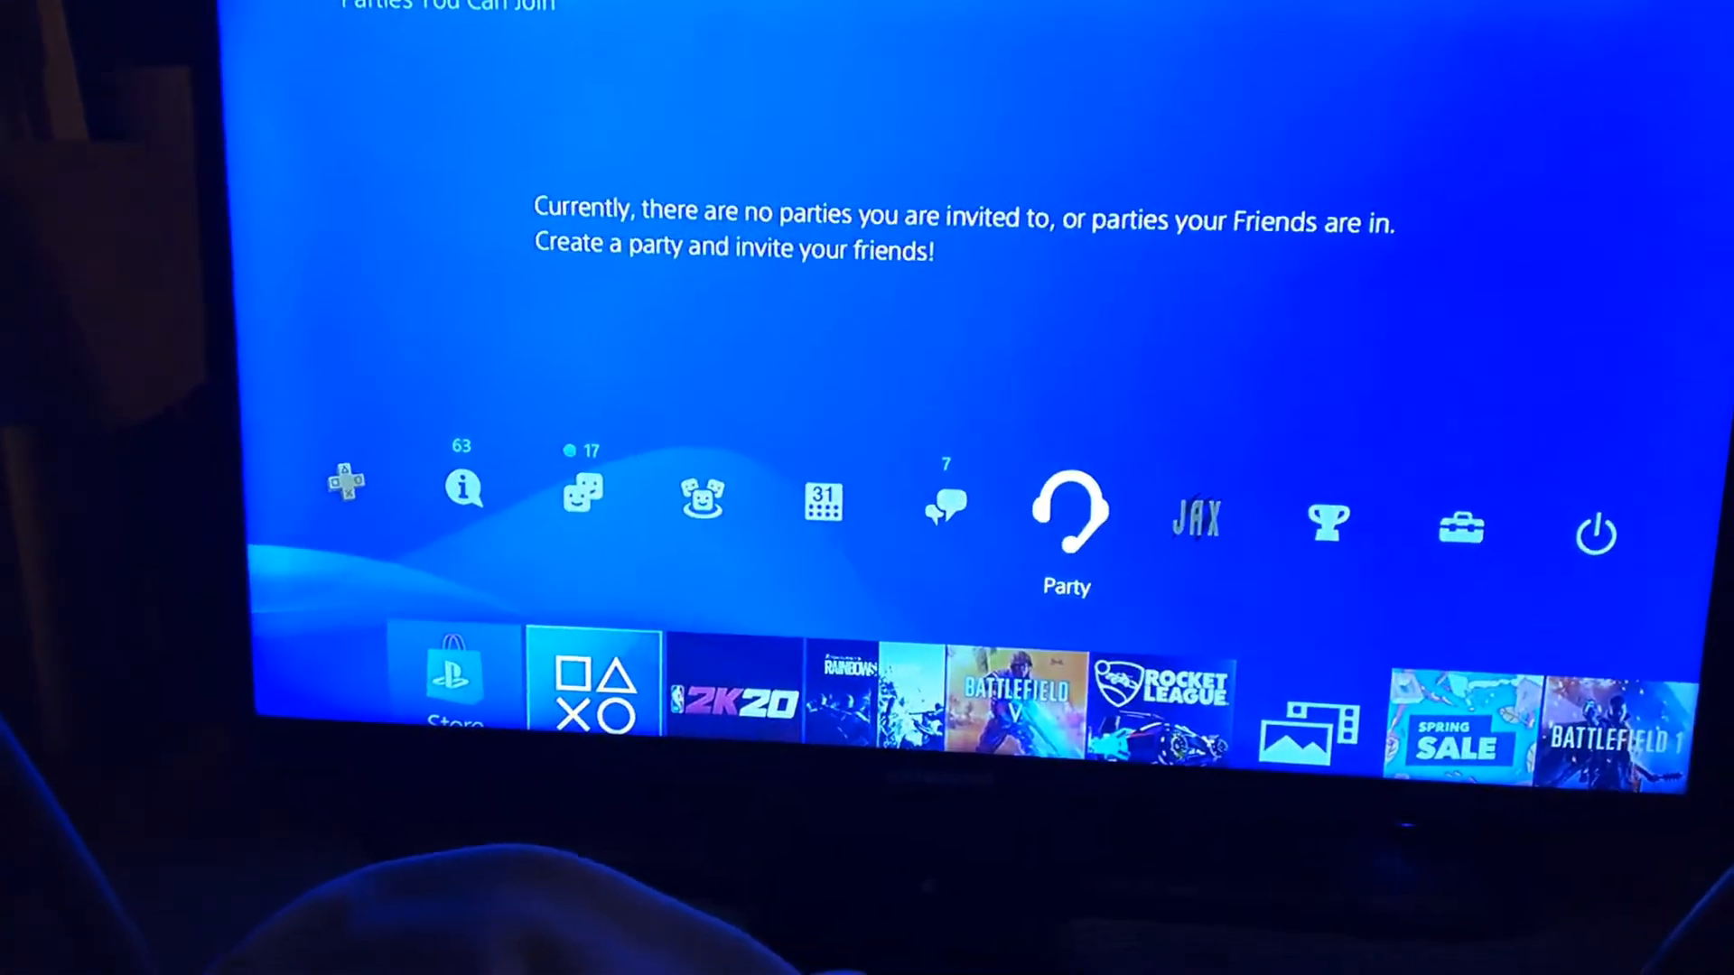
# Step: Reopen Parties, retry Create Party, and acknowledge NP-39225-1, leaving a Cannot load screen
pyautogui.press('ps')
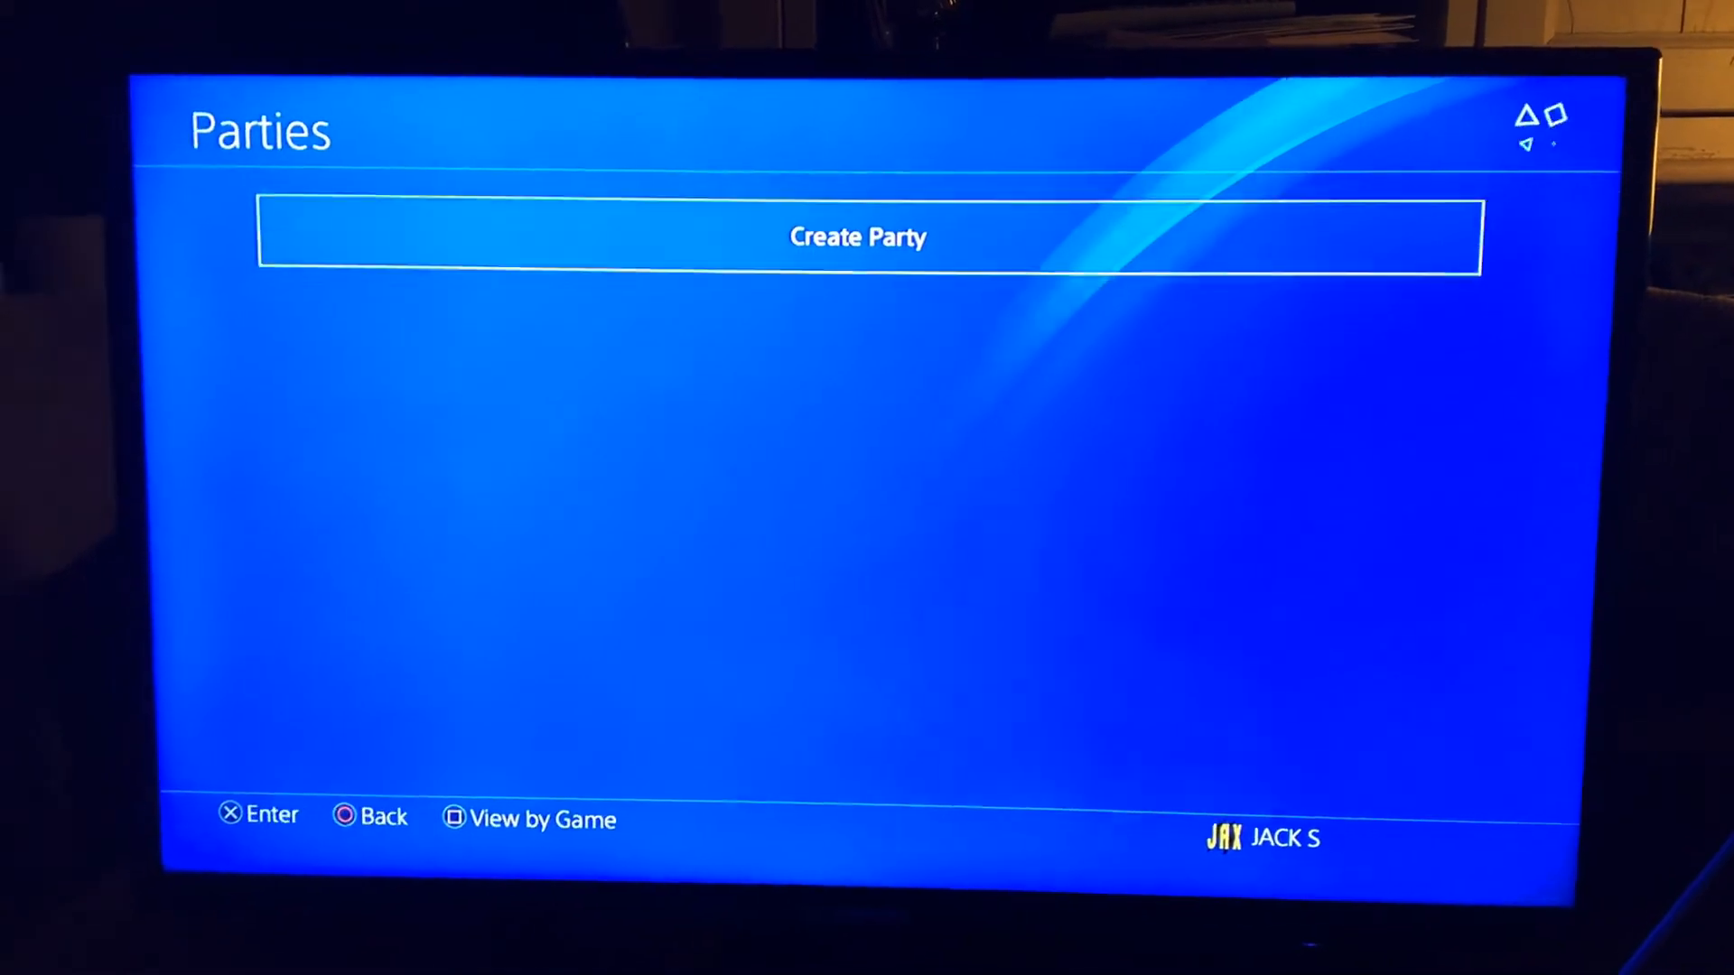
pyautogui.click(856, 237)
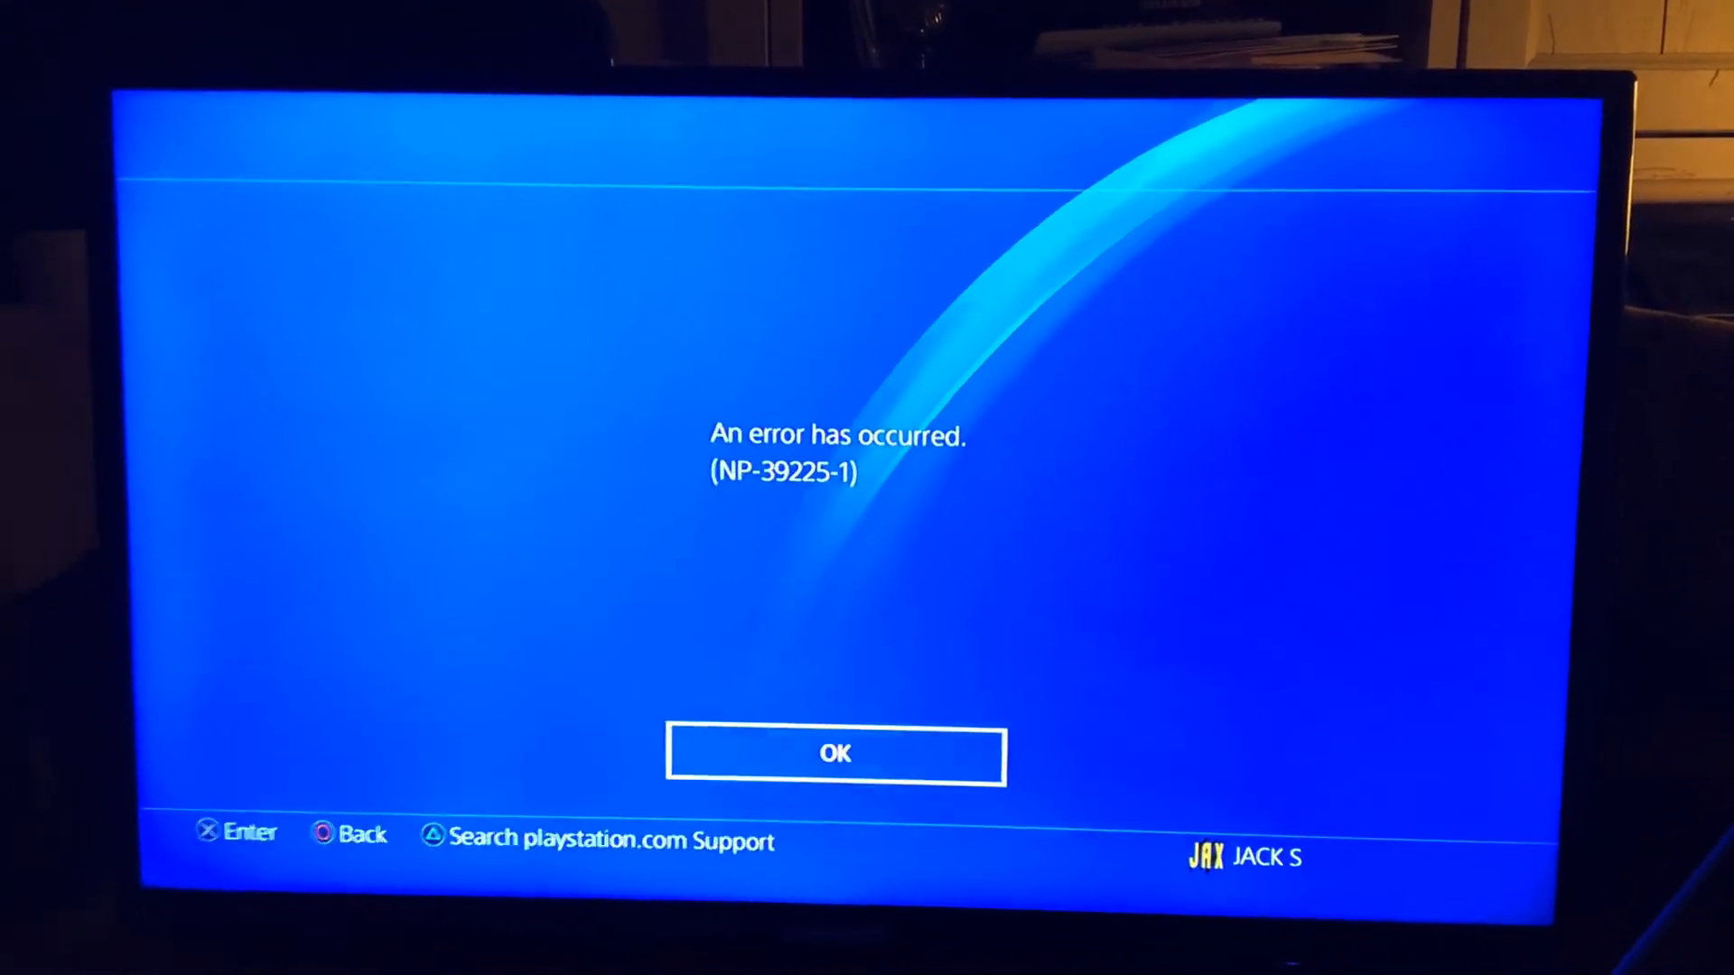
pyautogui.click(834, 755)
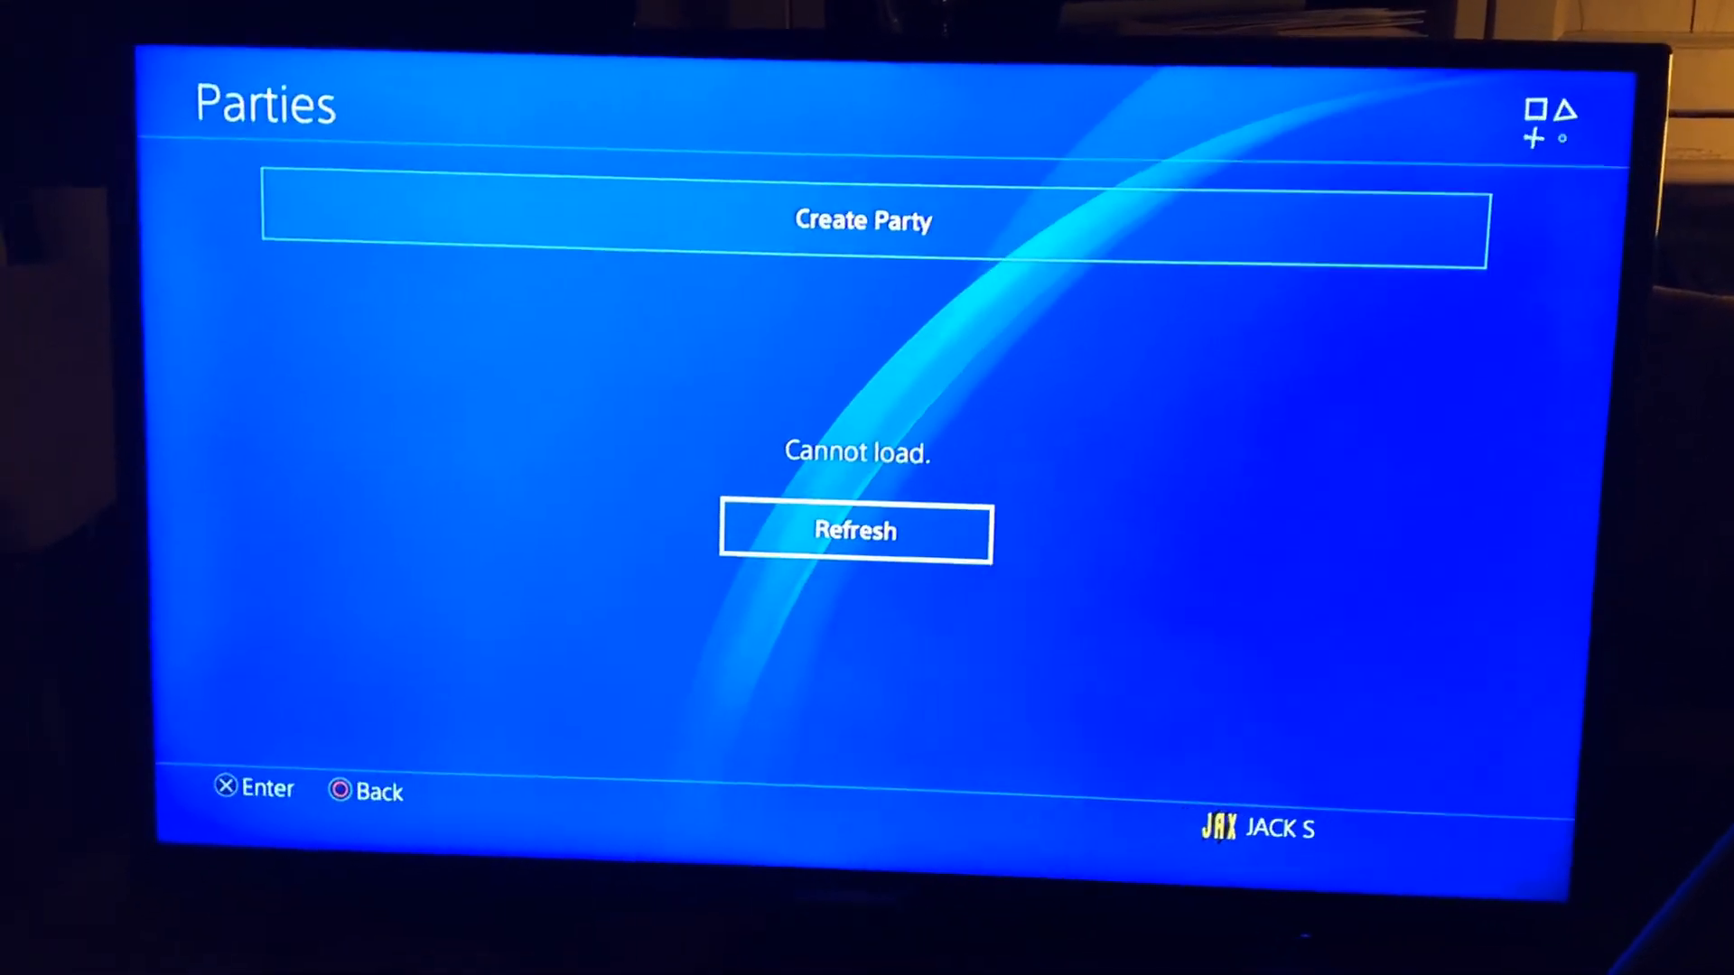